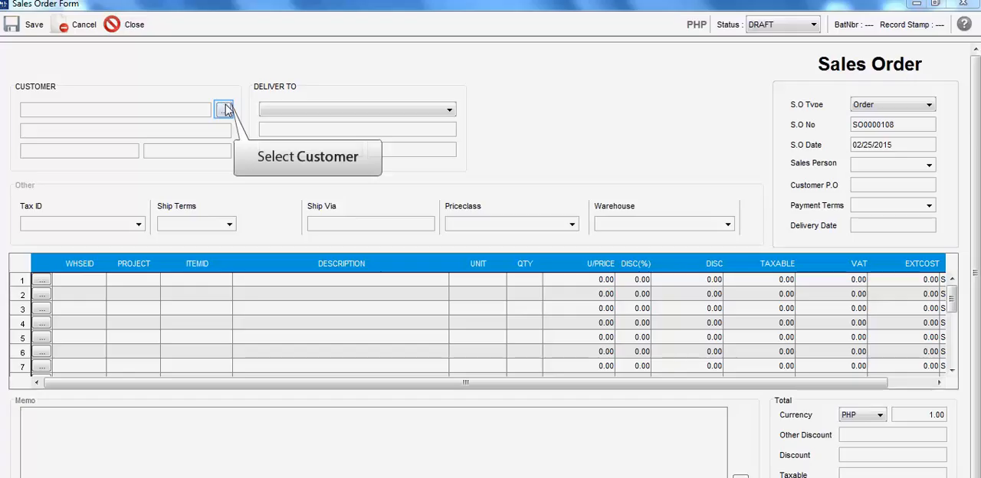
left_click(224, 108)
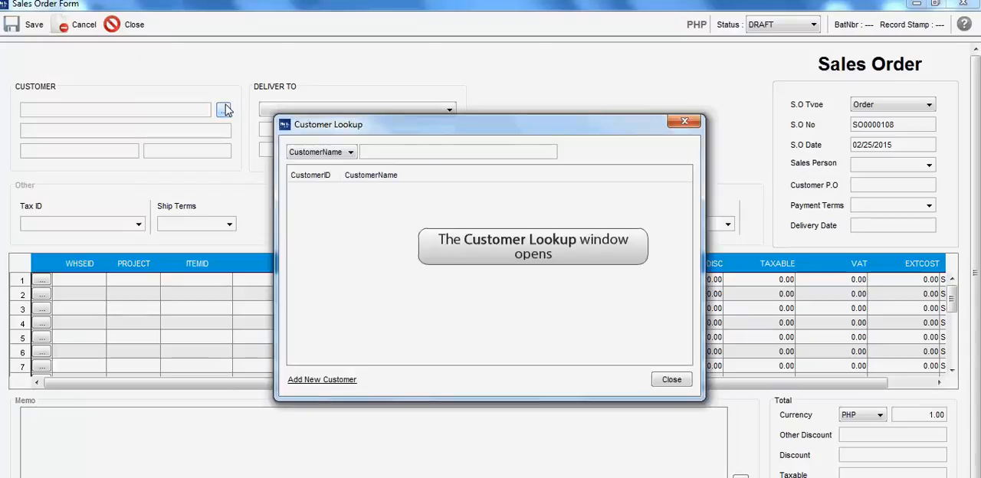
type("stan")
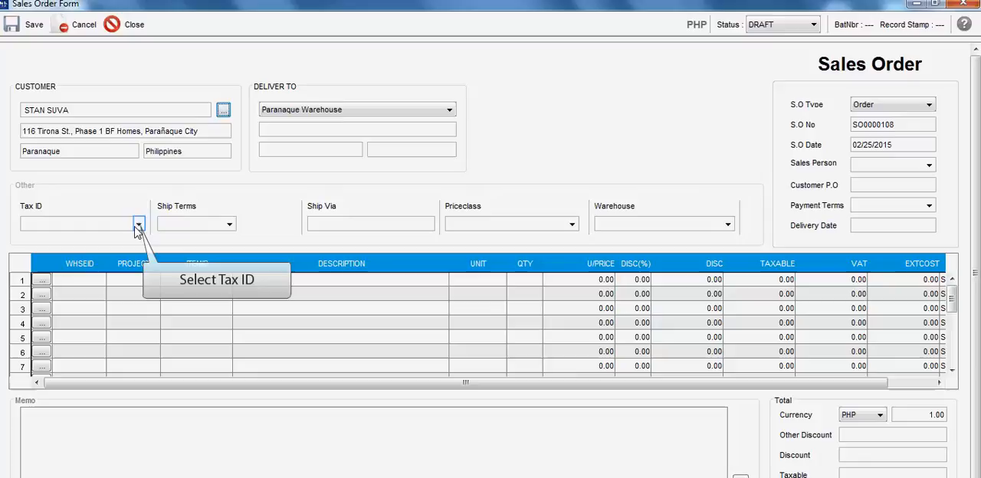
Step: Choose tax ID VAT-INC-[VAT INC] and price class Distributor
left_click(138, 224)
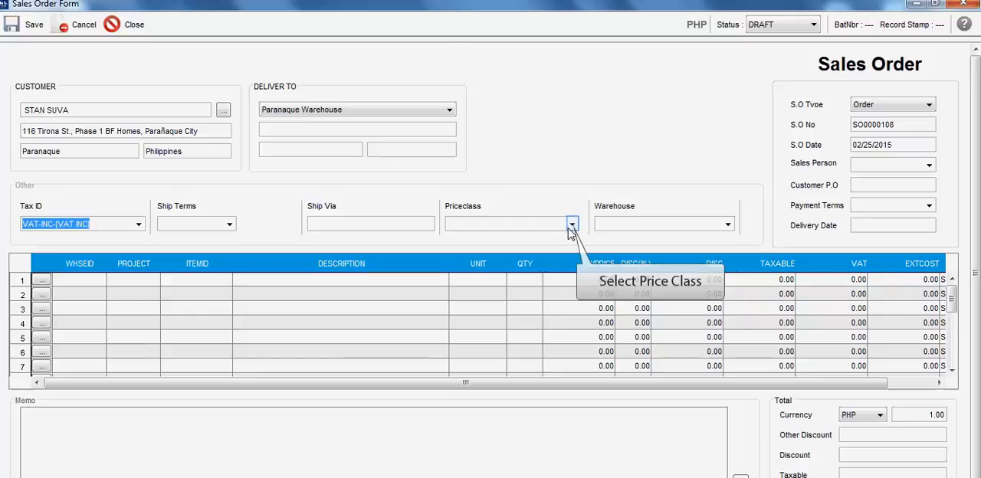
left_click(572, 223)
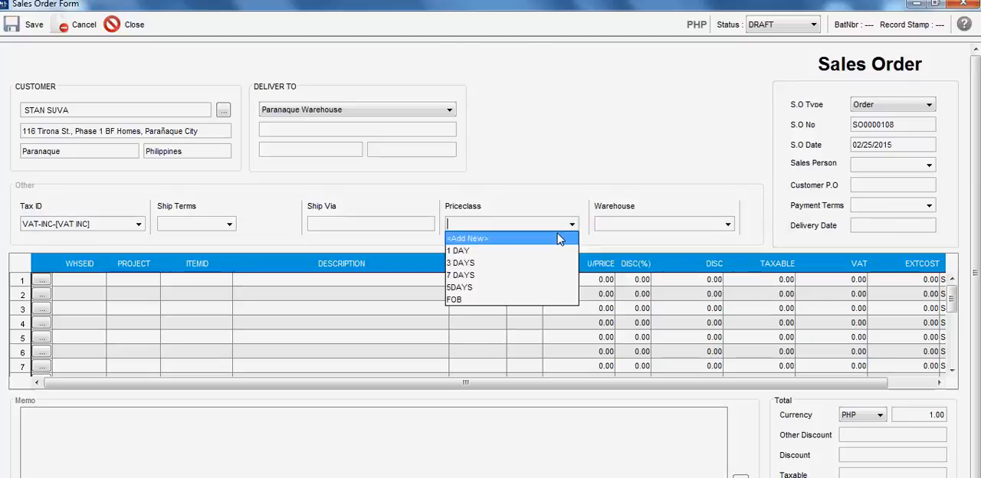
left_click(466, 238)
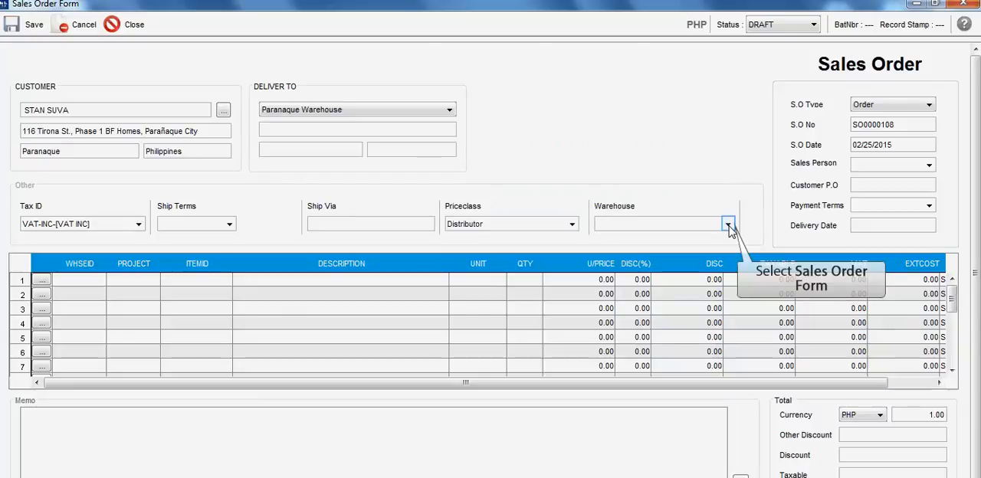
left_click(726, 224)
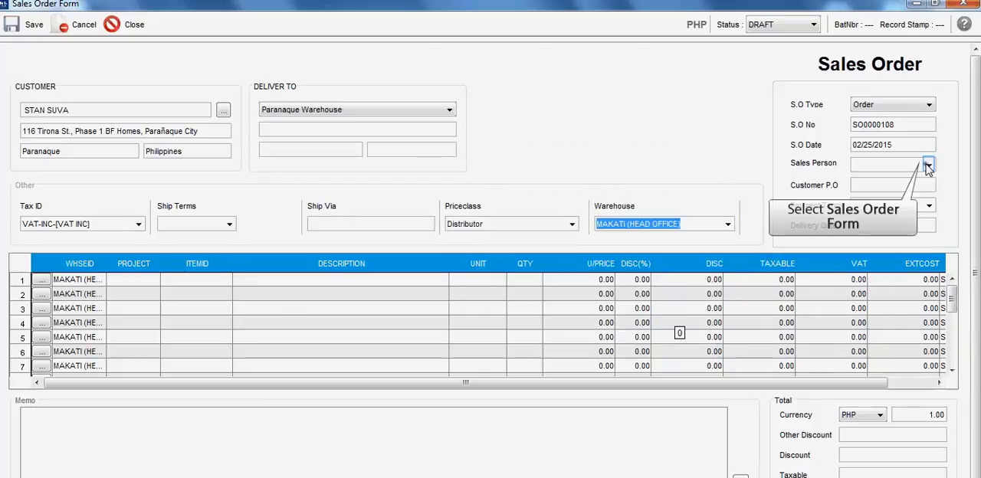
left_click(928, 164)
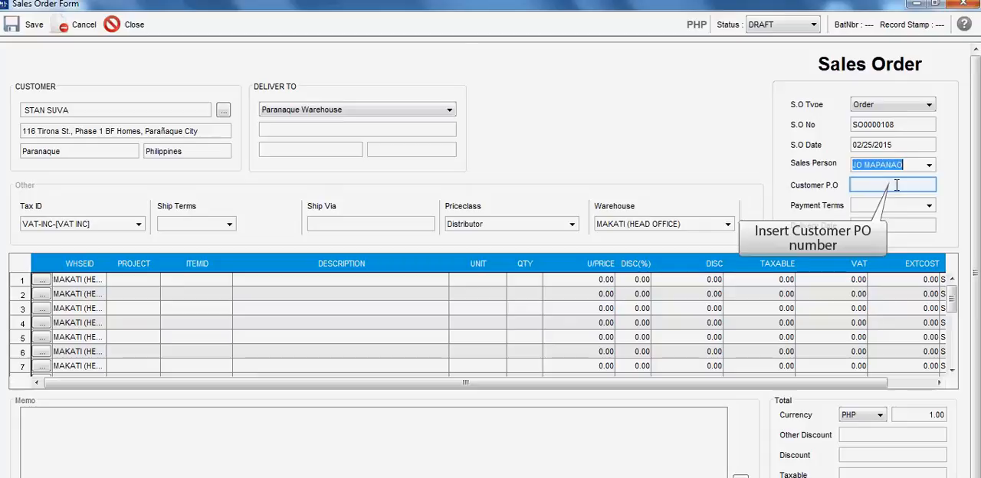
type("00234125")
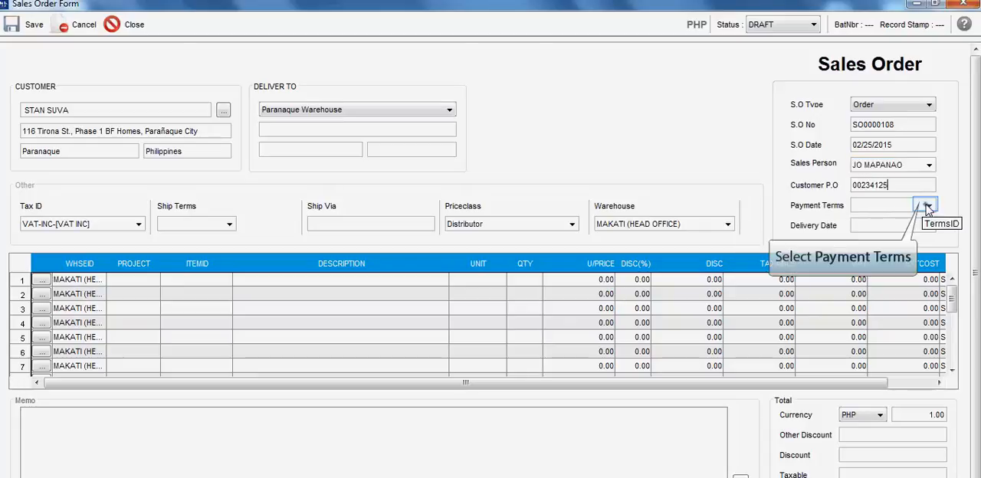
left_click(926, 205)
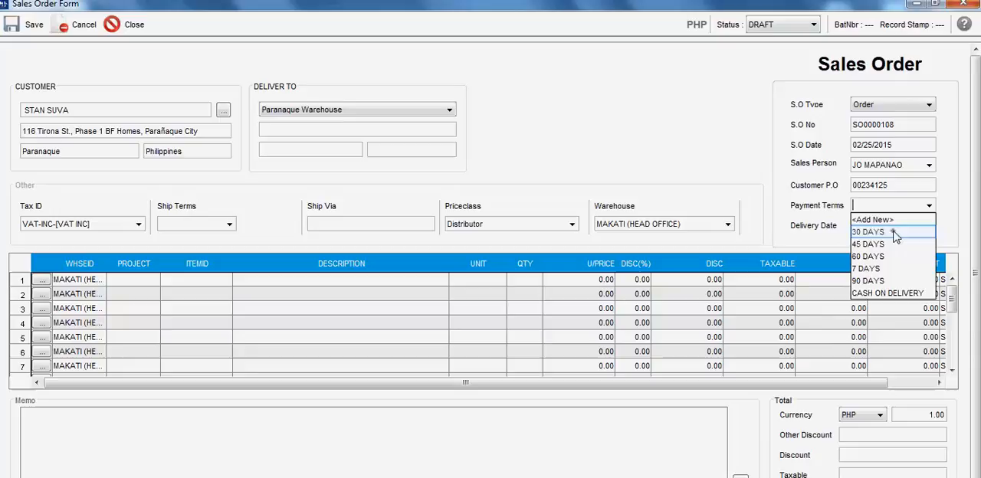
left_click(868, 232)
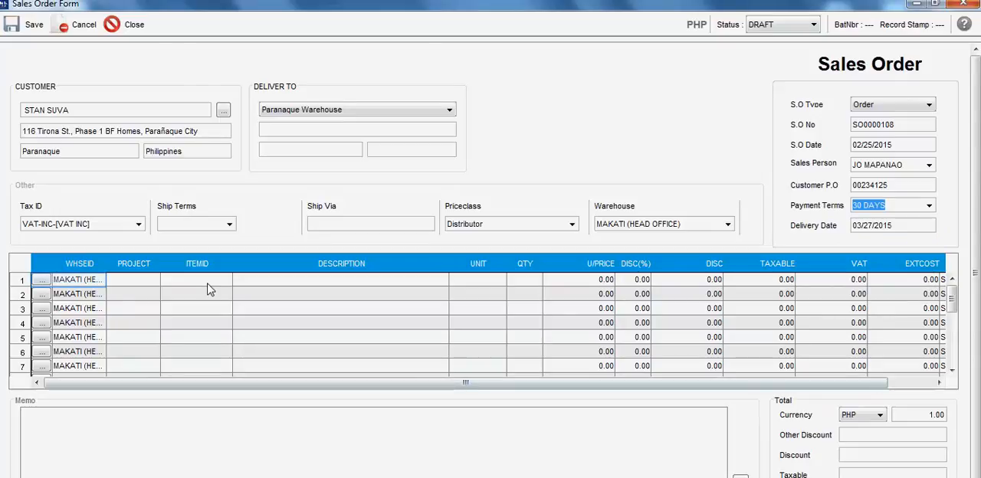
Step: Enter item IPHONE (iPhone 5s) on order line 1 with unit BOX12
left_click(134, 279)
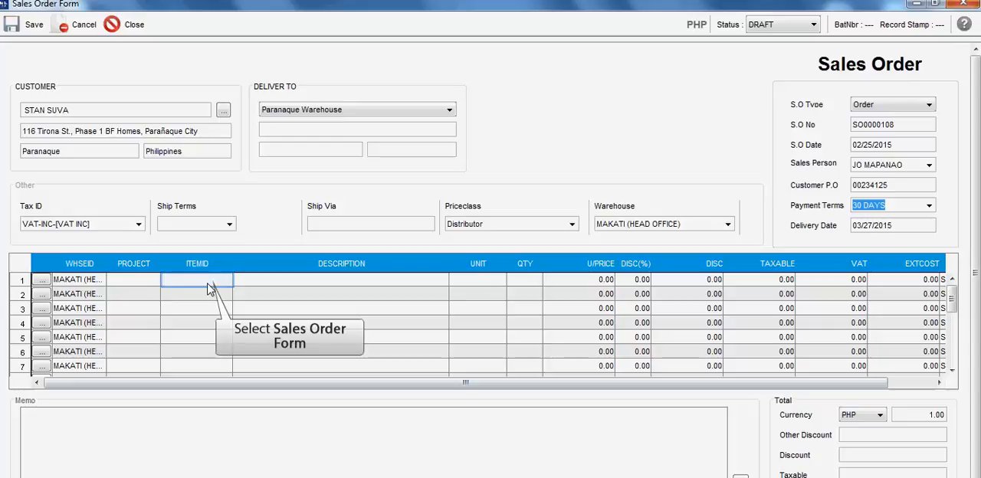
left_click(197, 279)
type("IPHONE")
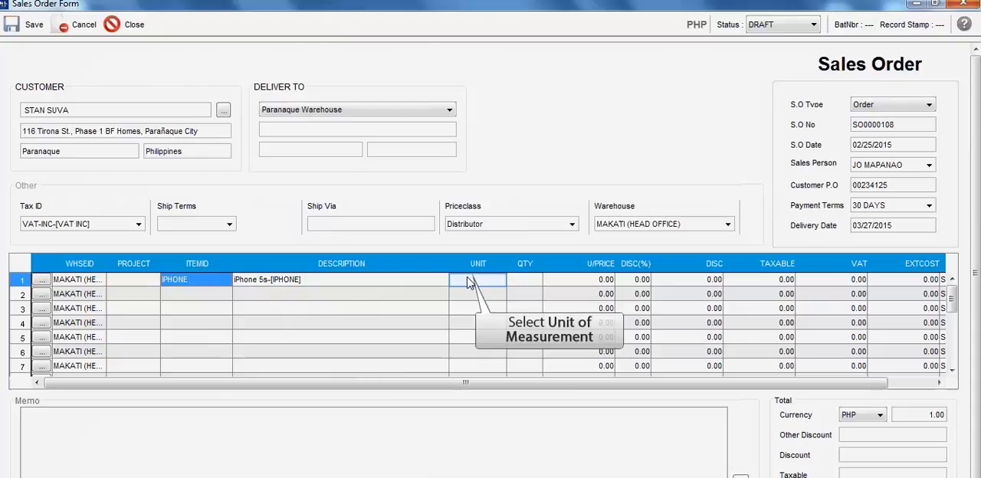
left_click(477, 279)
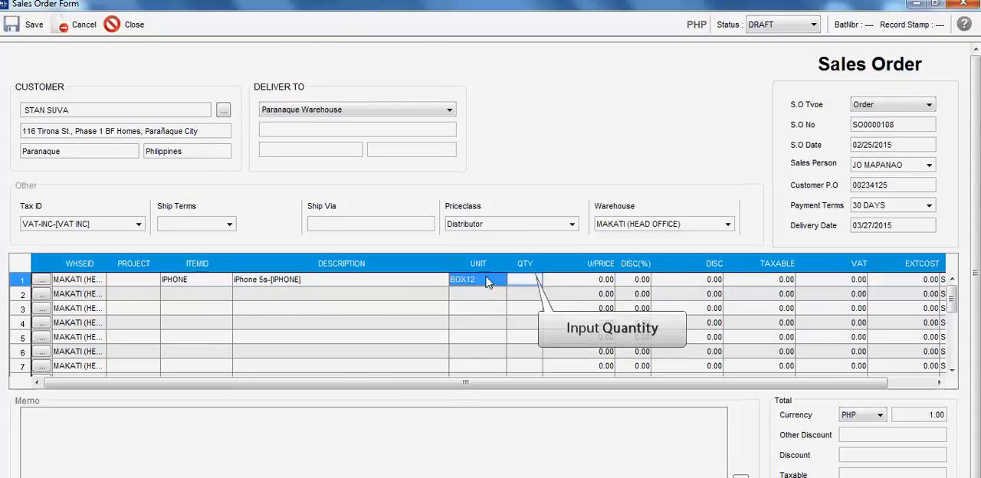
Step: Enter quantity 500 and discount 2.00% on the first order line
type("500.00")
left_click(579, 279)
type("25,000")
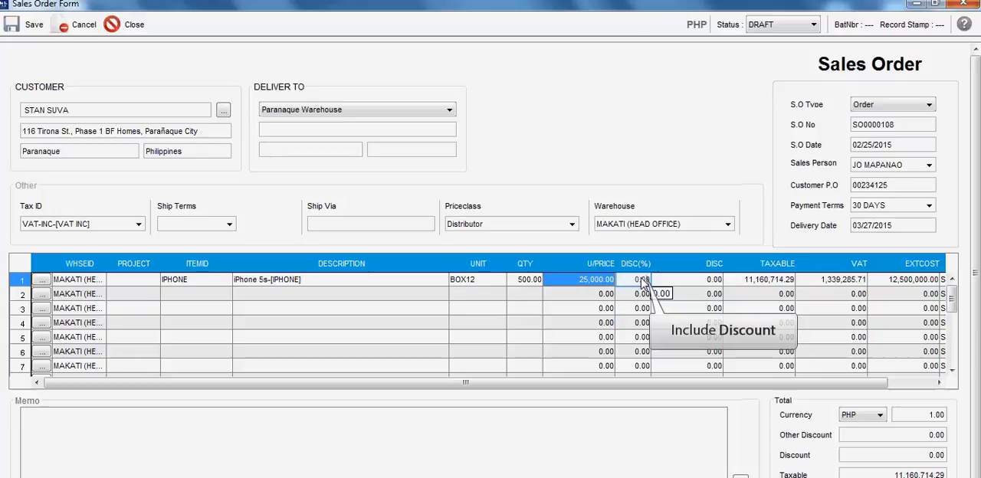
type("2.00")
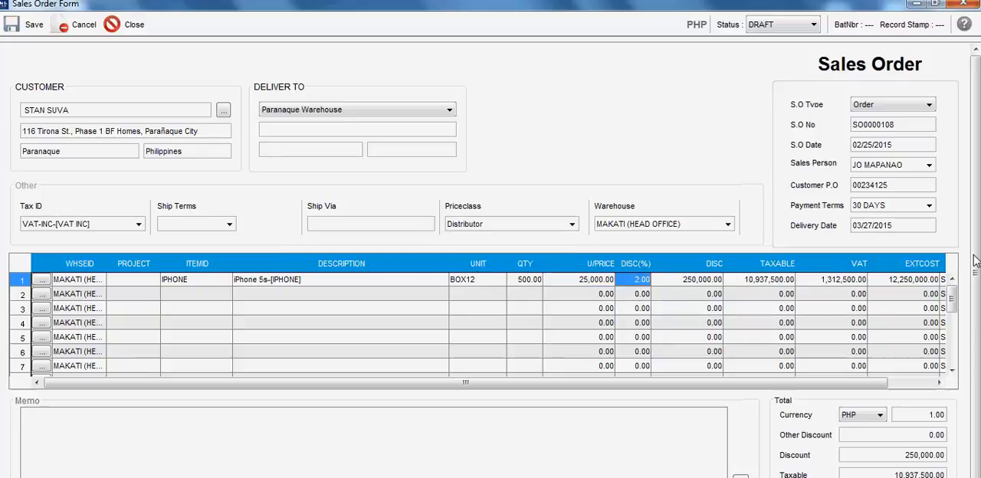
scroll("down", 3)
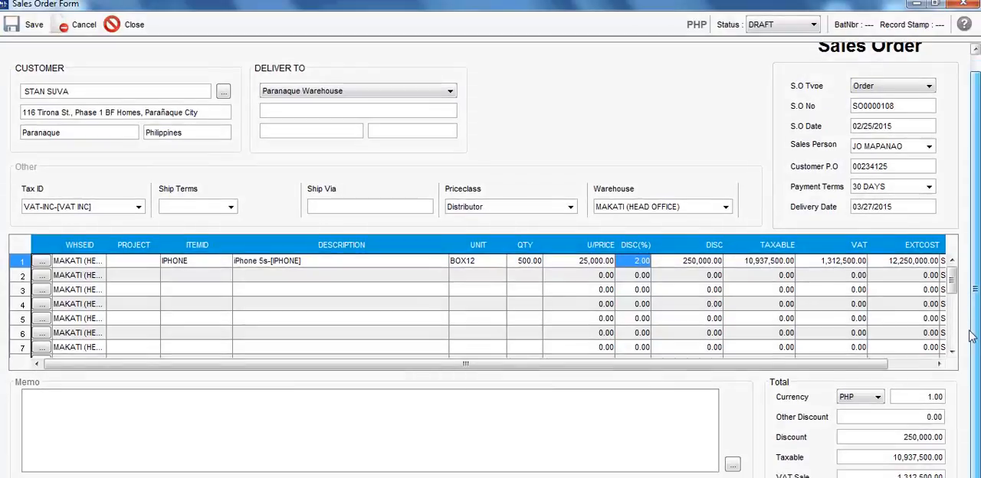
left_click(153, 429)
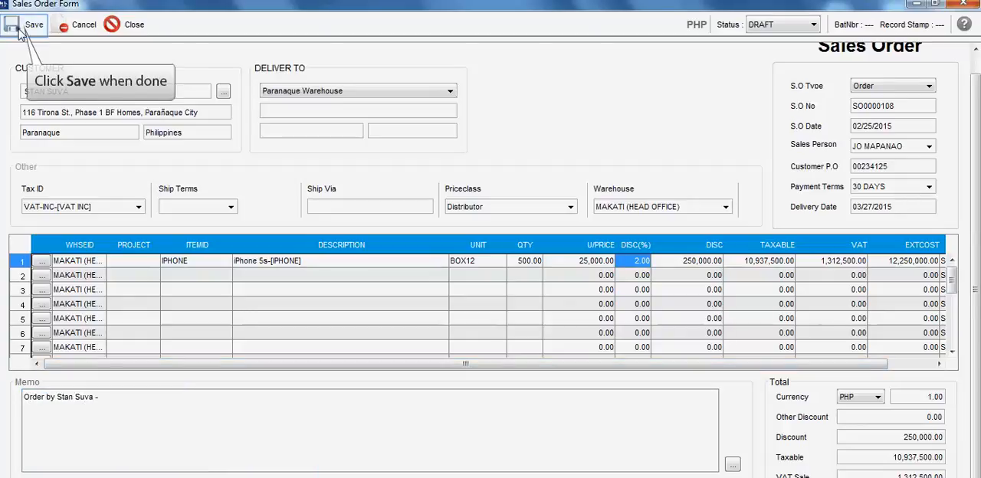
left_click(22, 23)
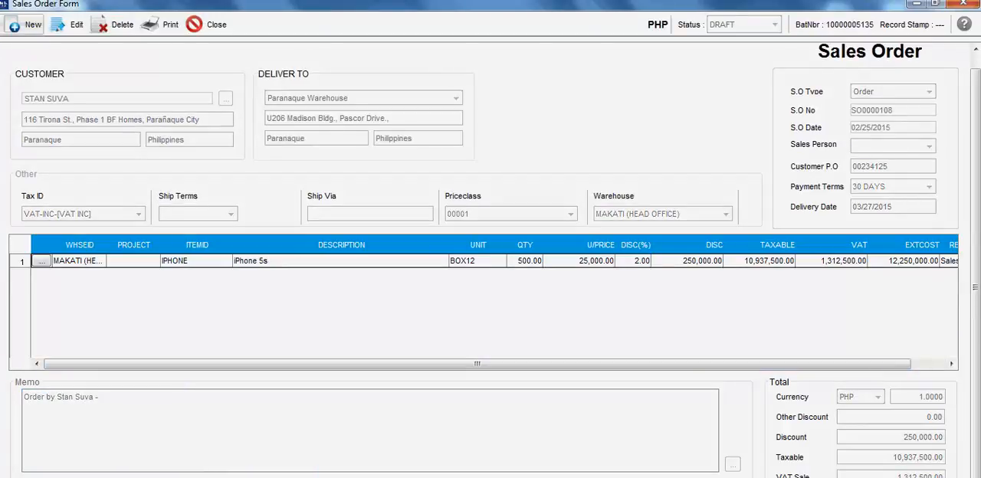